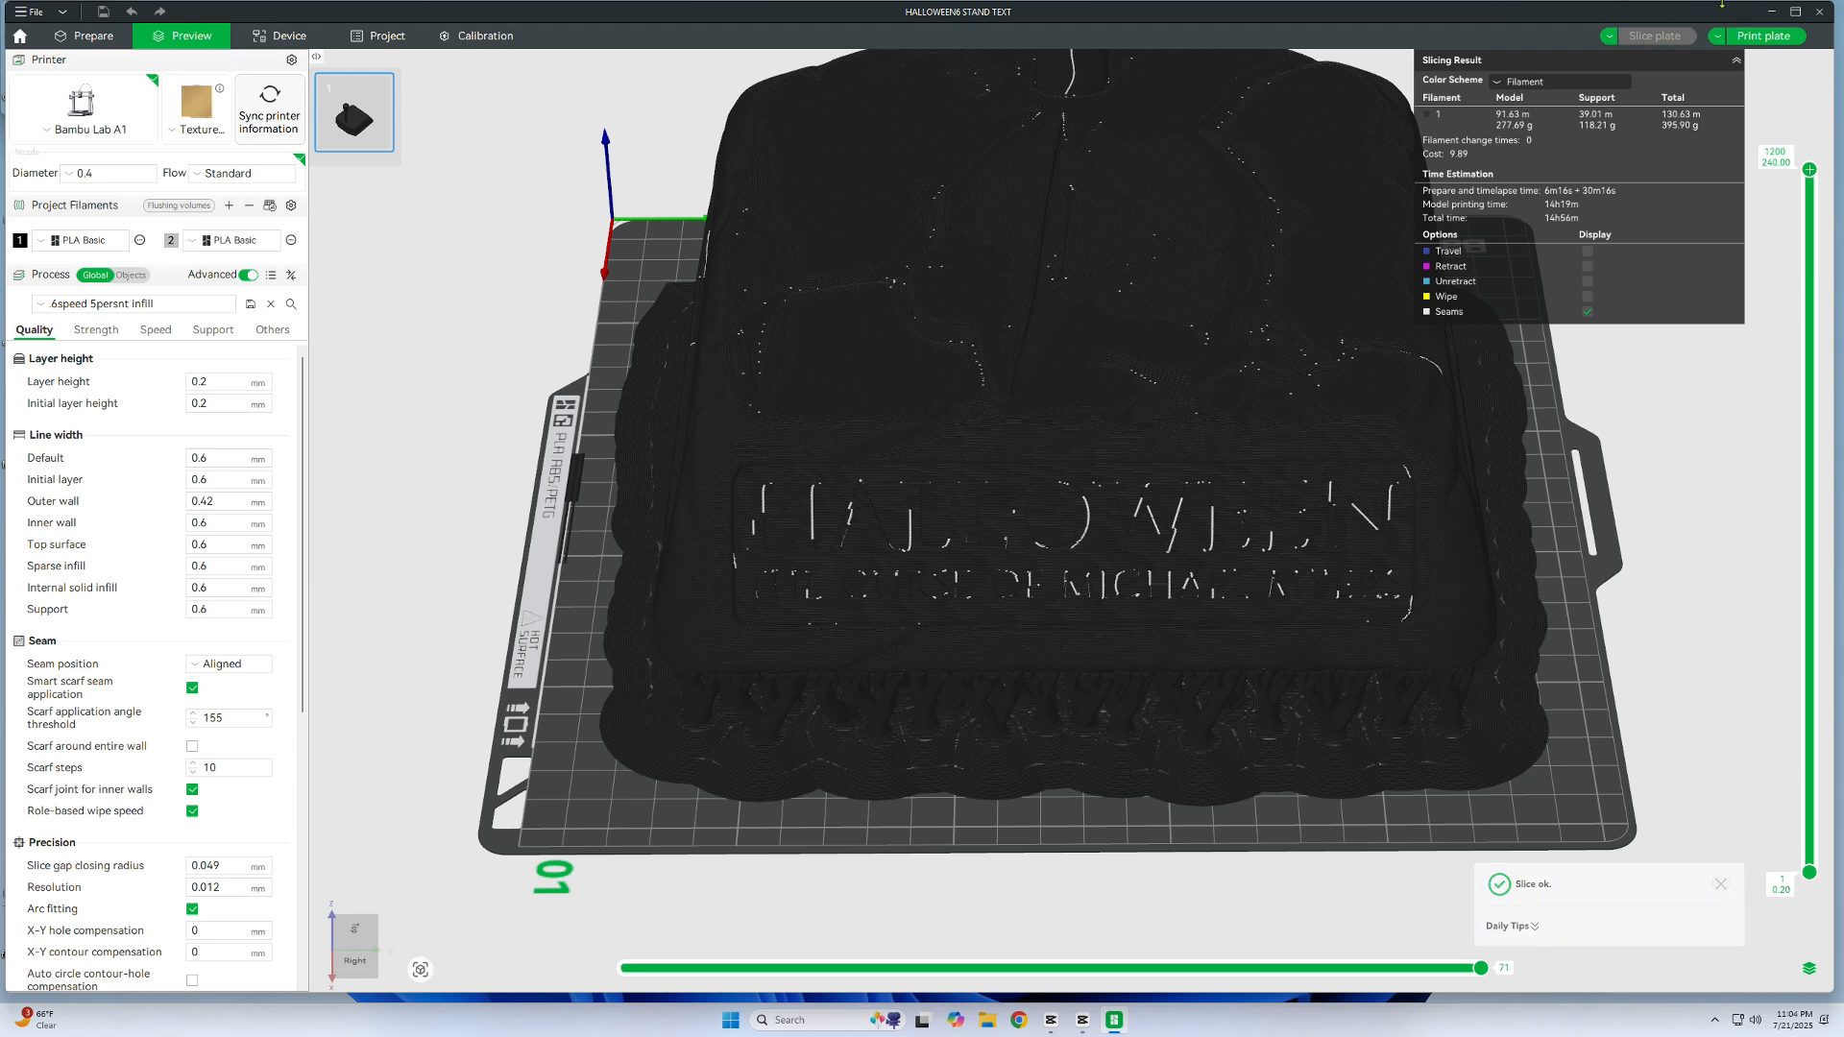
- Set the preview Color Scheme to Line Type to distinguish walls, infill and supports
click(1523, 81)
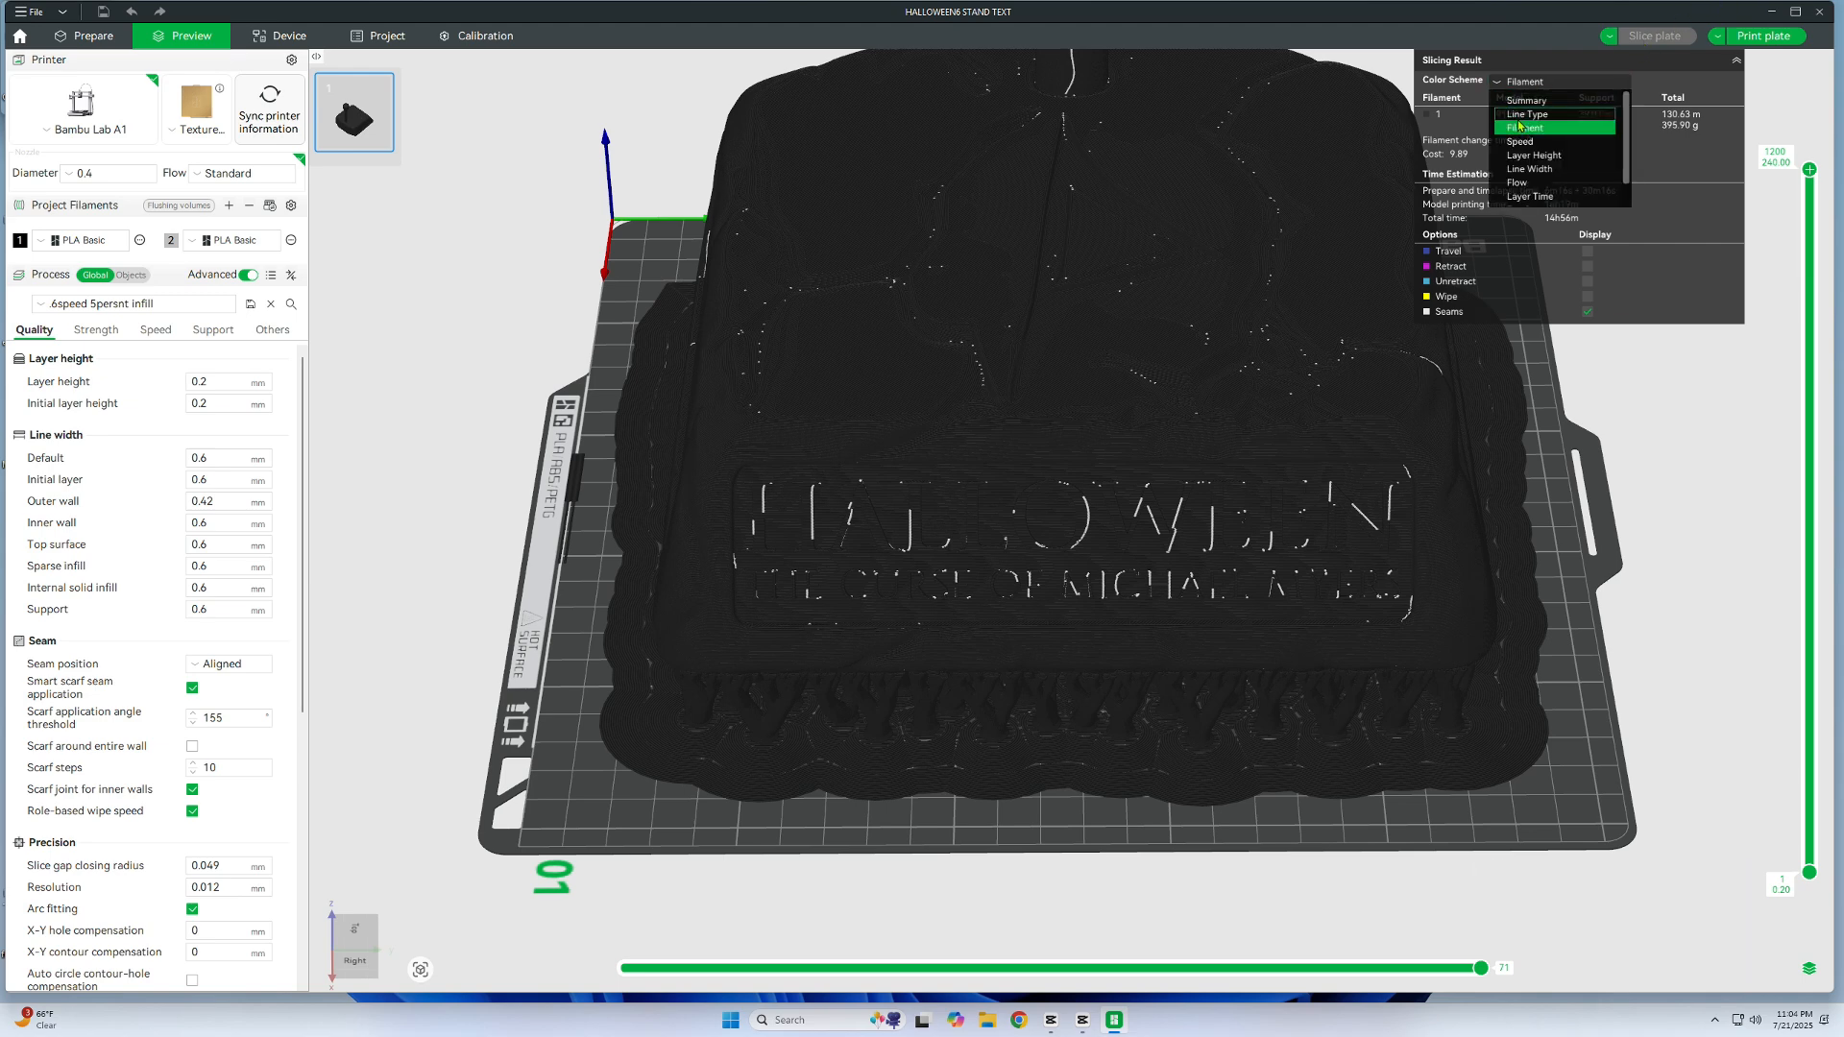
click(1527, 113)
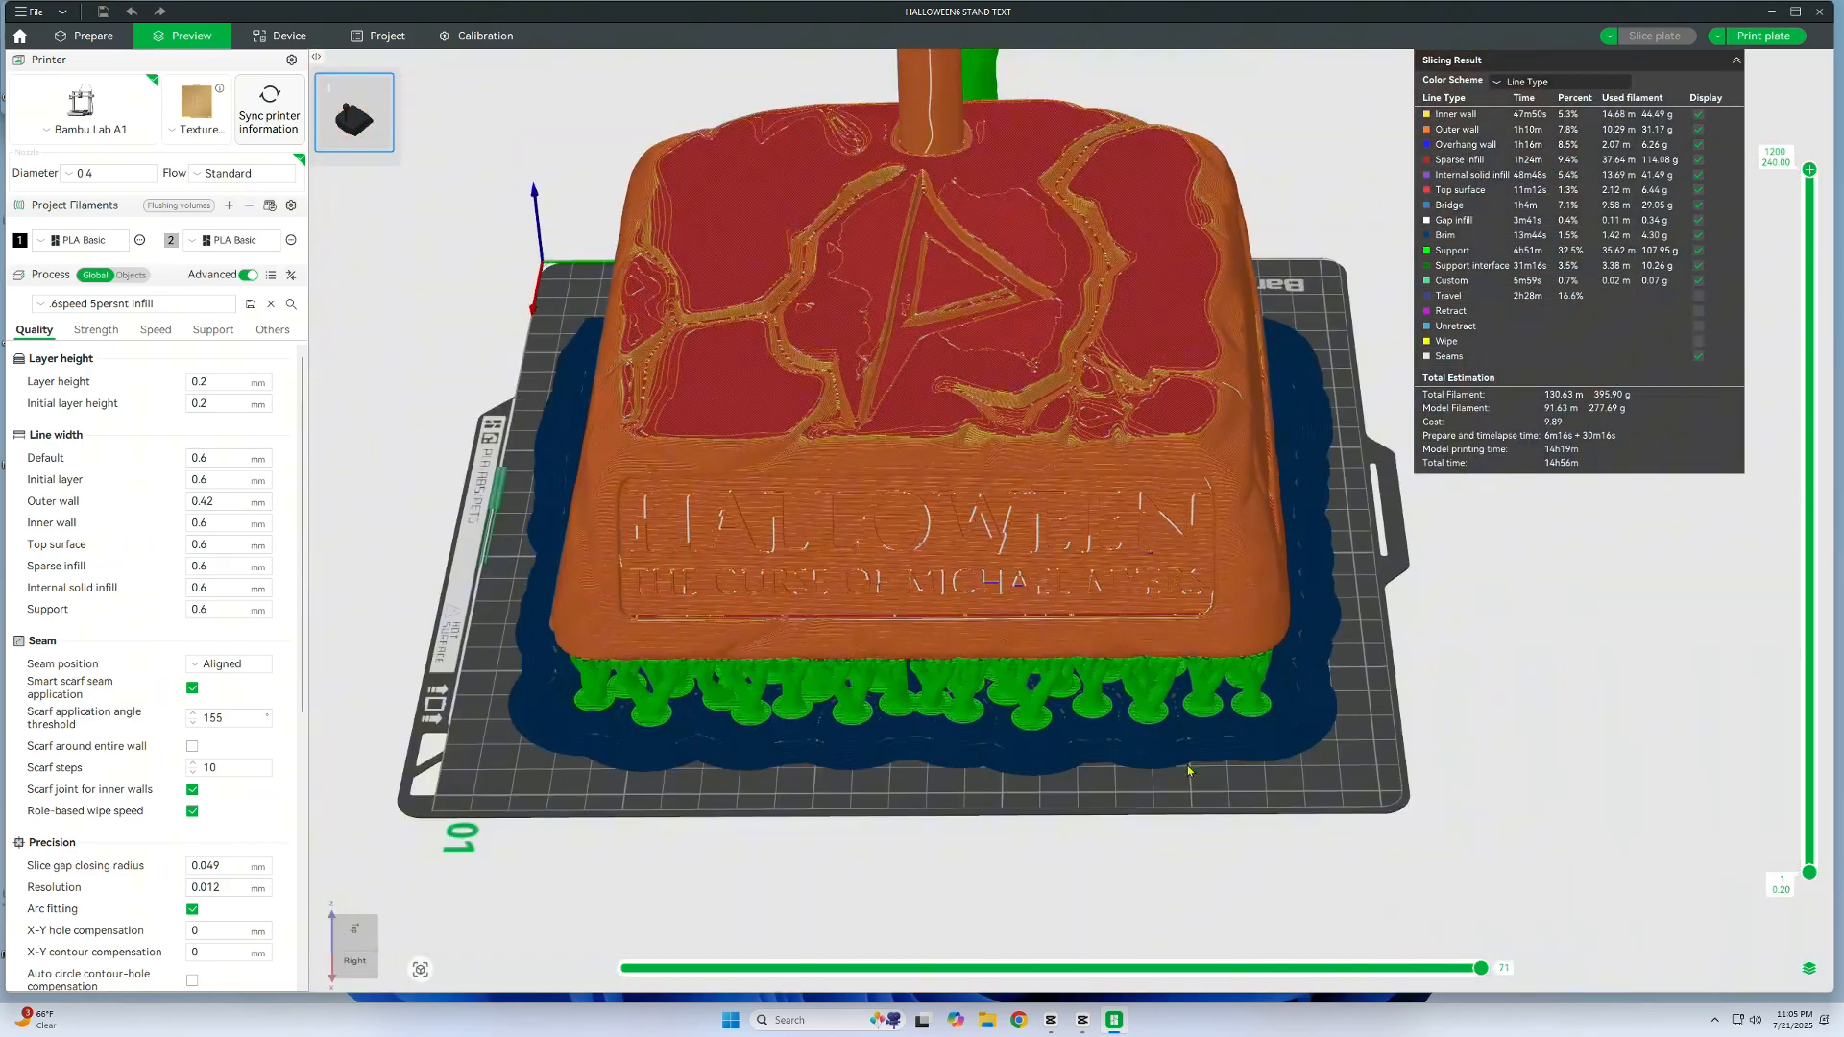
- Change the Quality Wall generator from Classic to Arachne and view the re-sliced stand
click(85, 36)
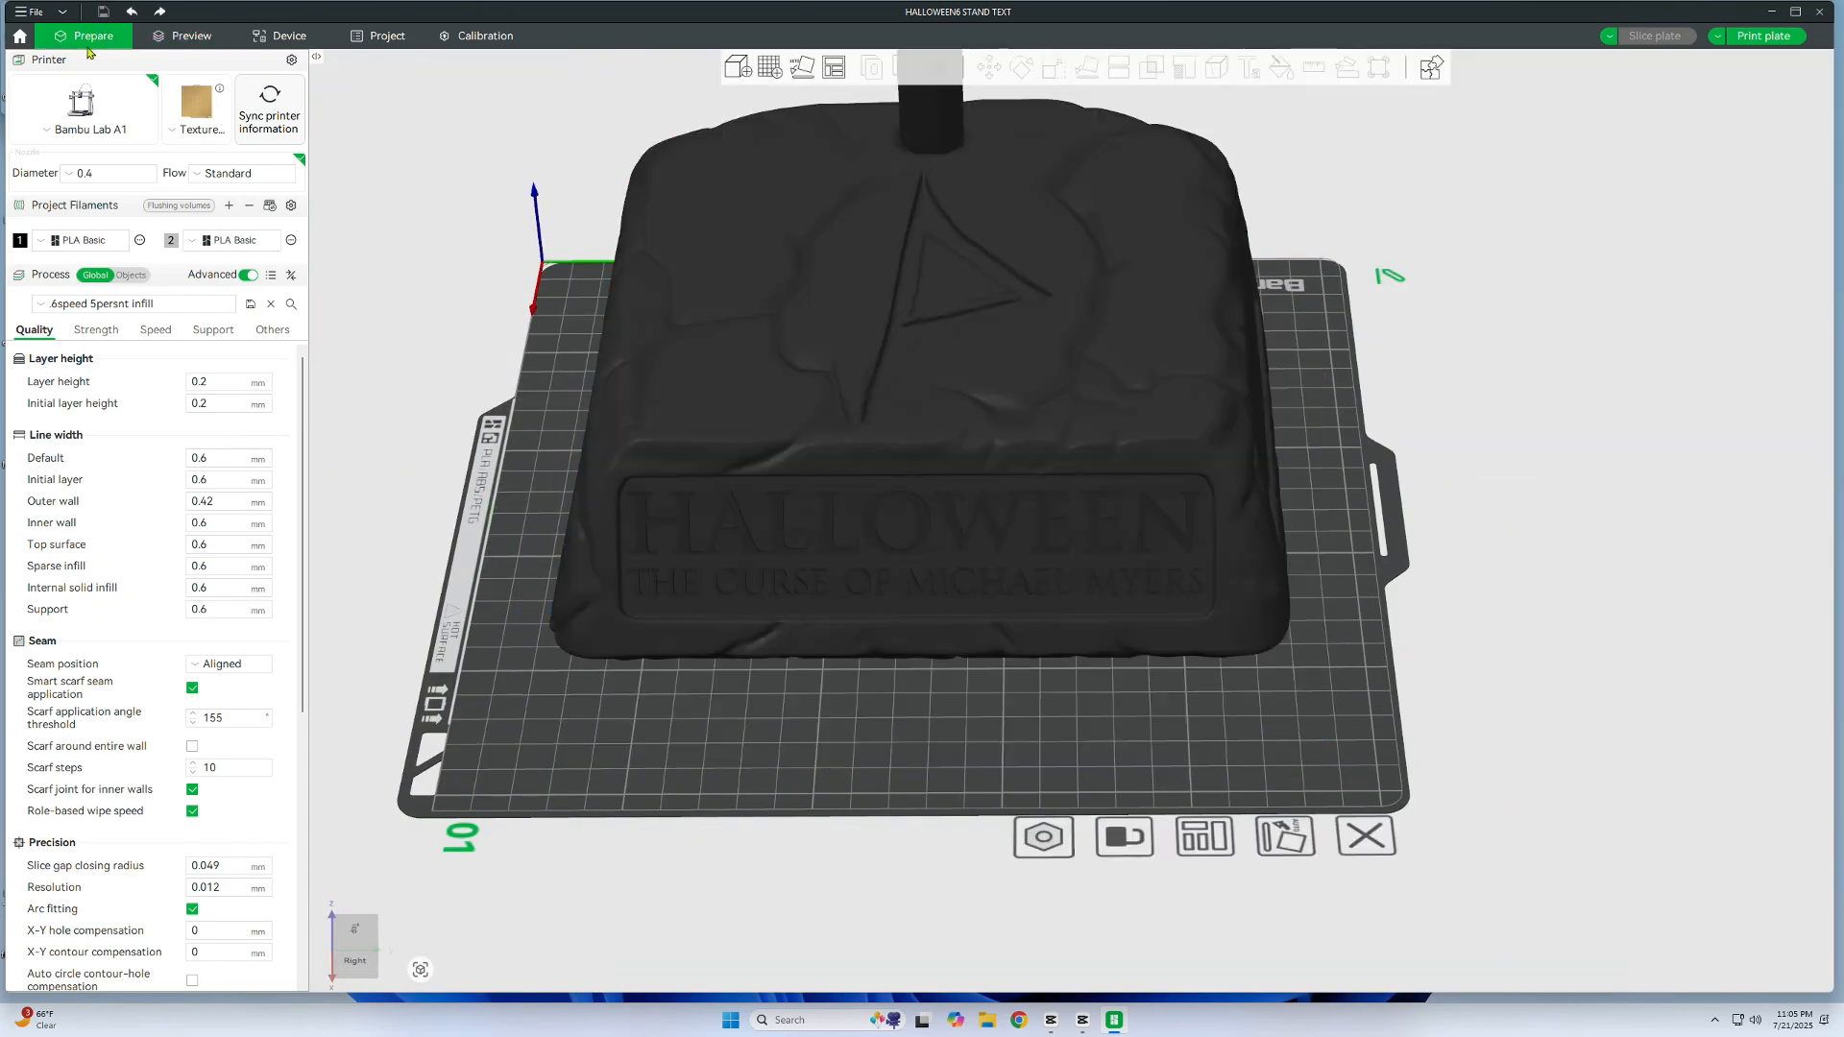
scroll(down, 3)
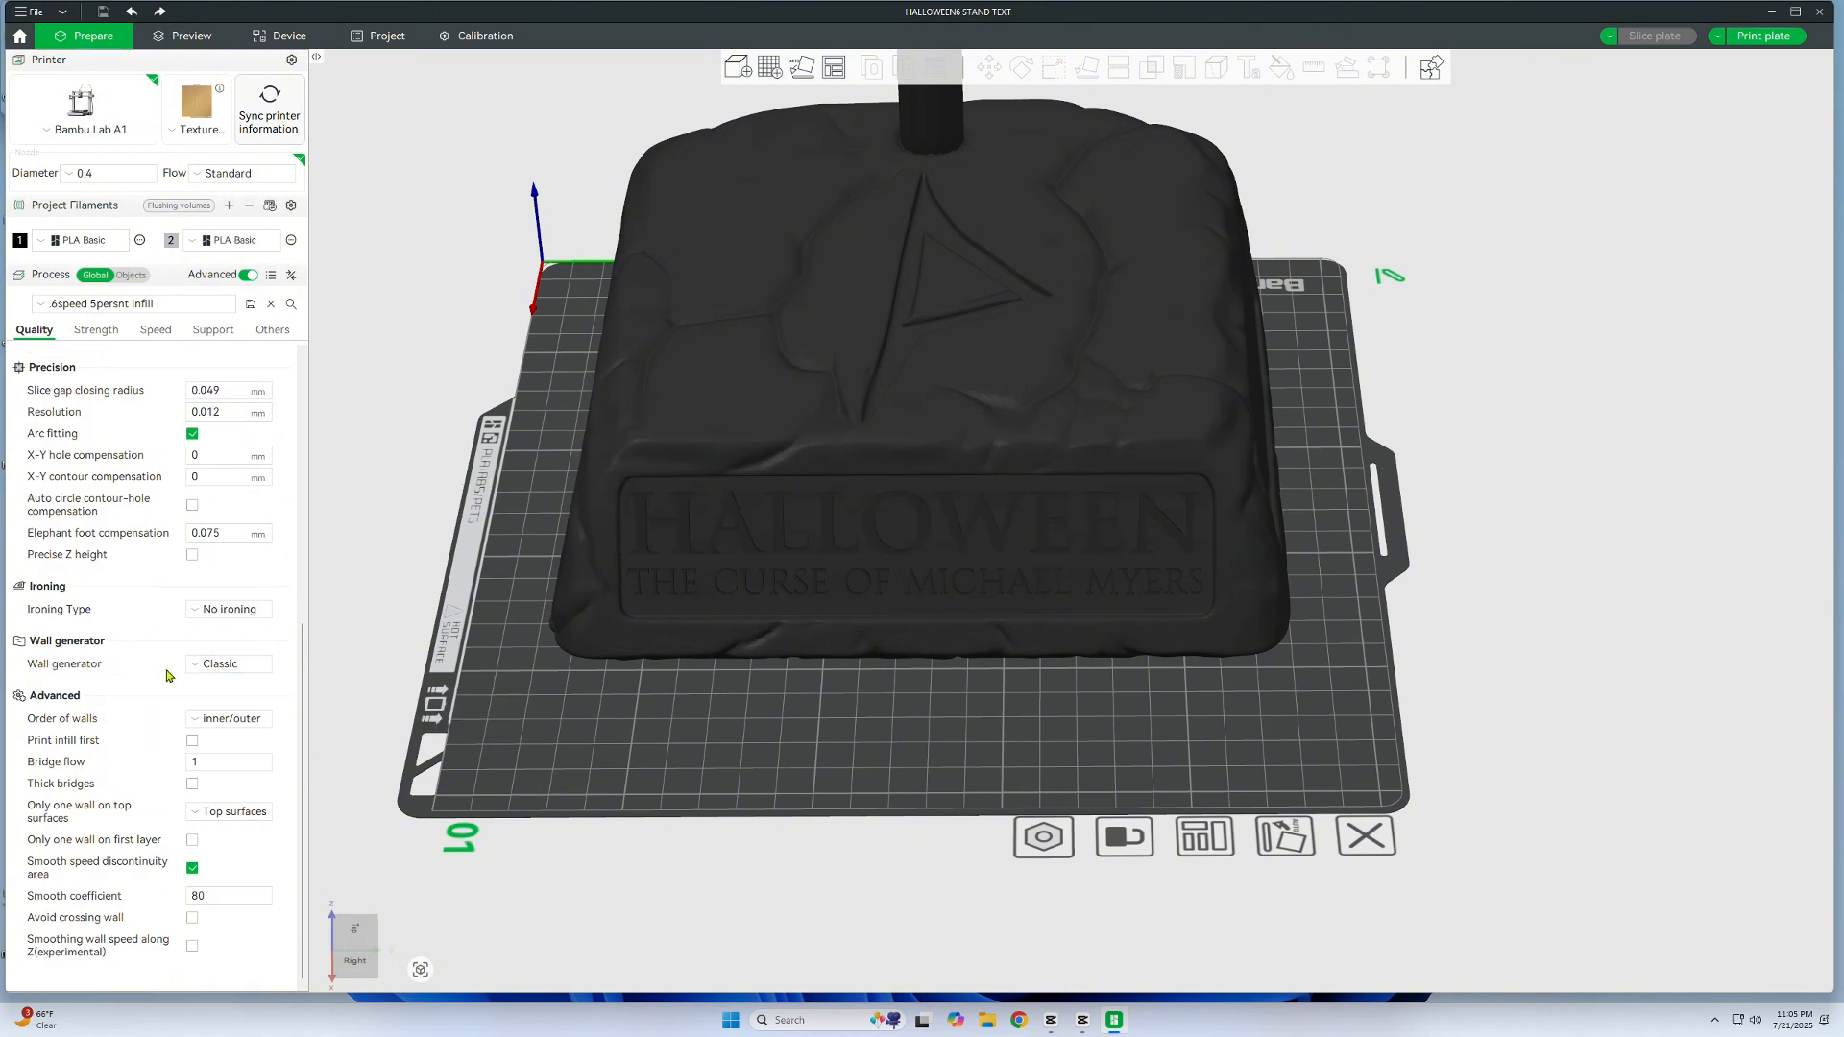
click(228, 664)
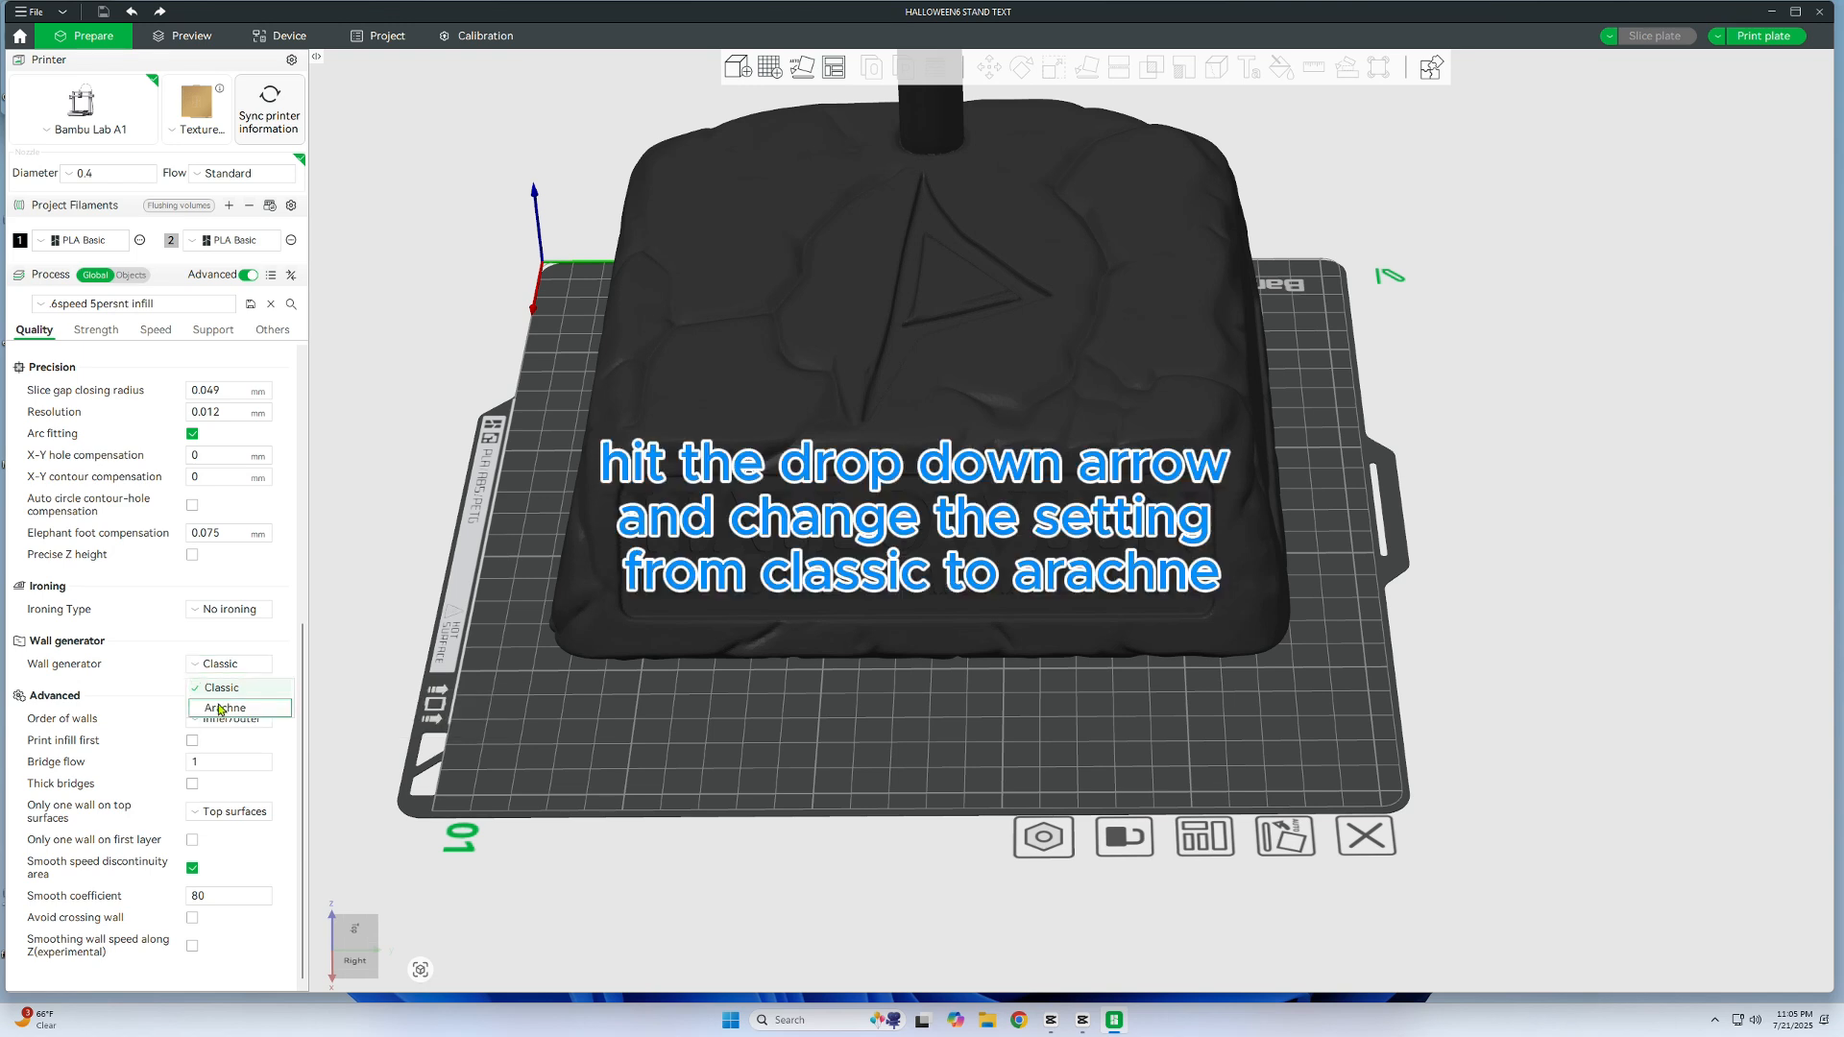
click(223, 707)
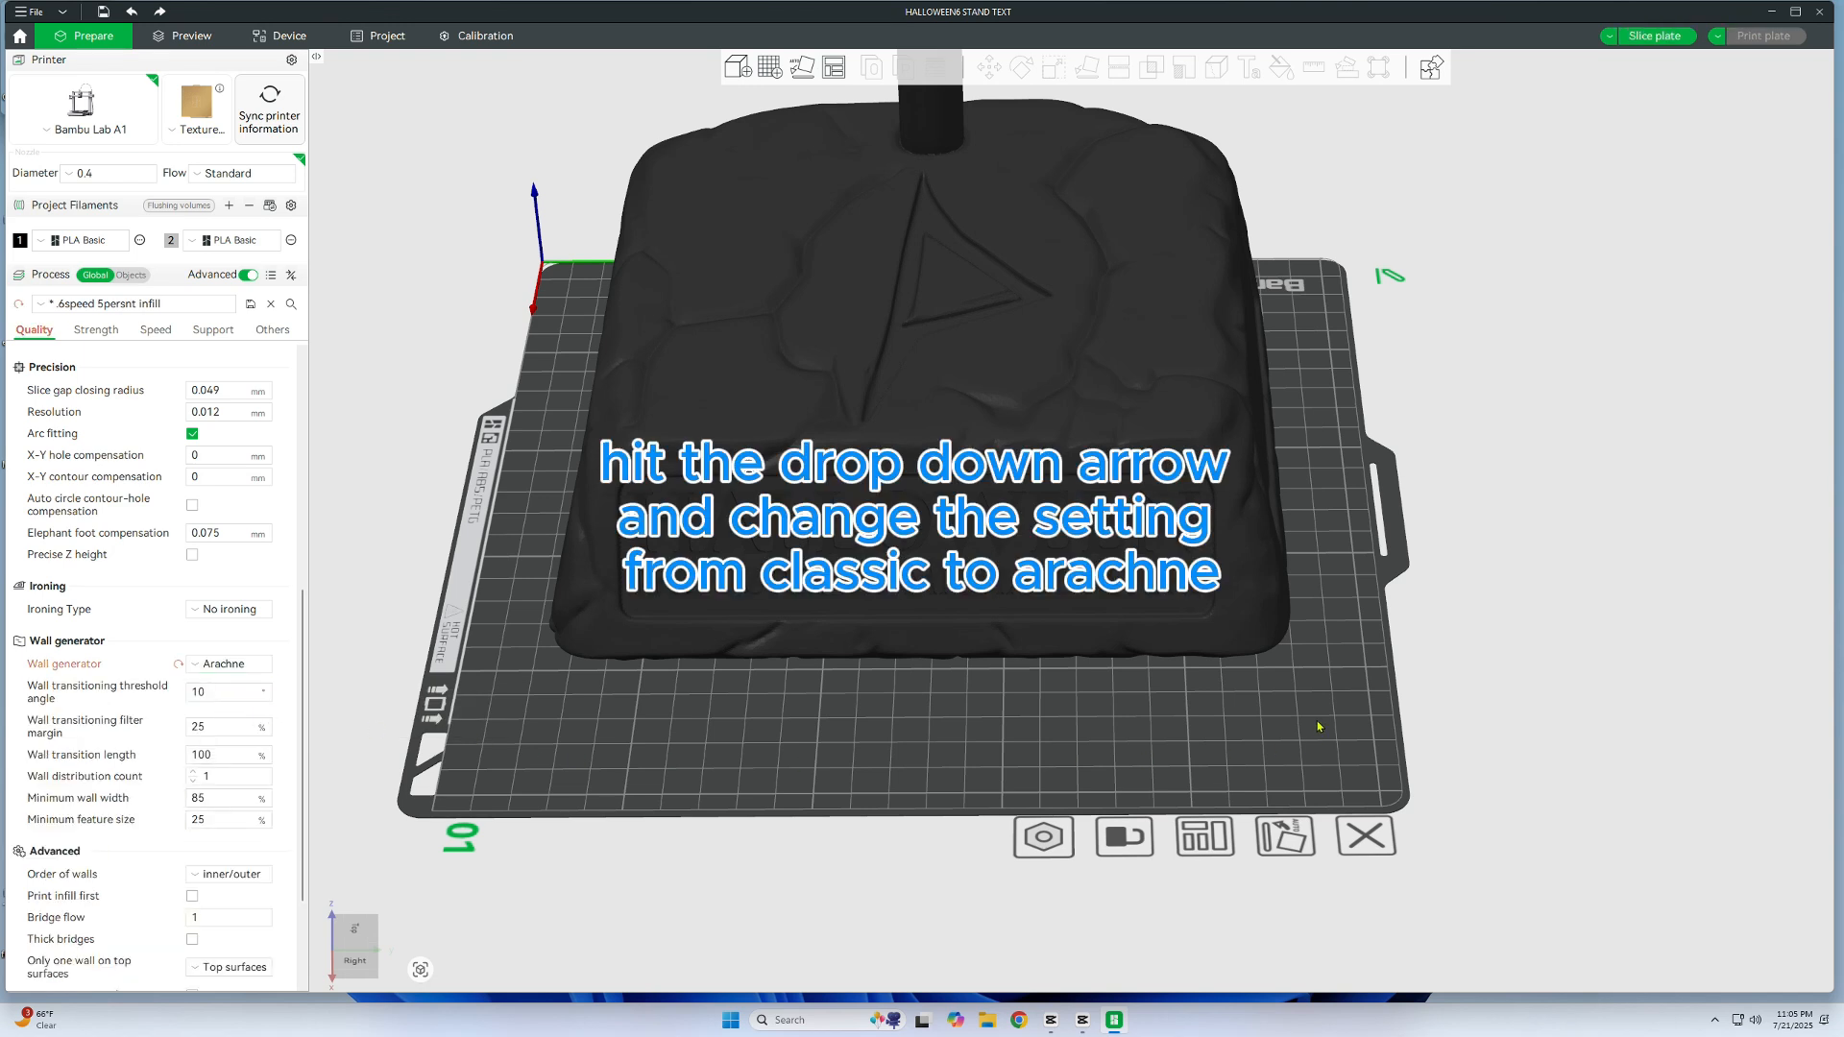
click(194, 35)
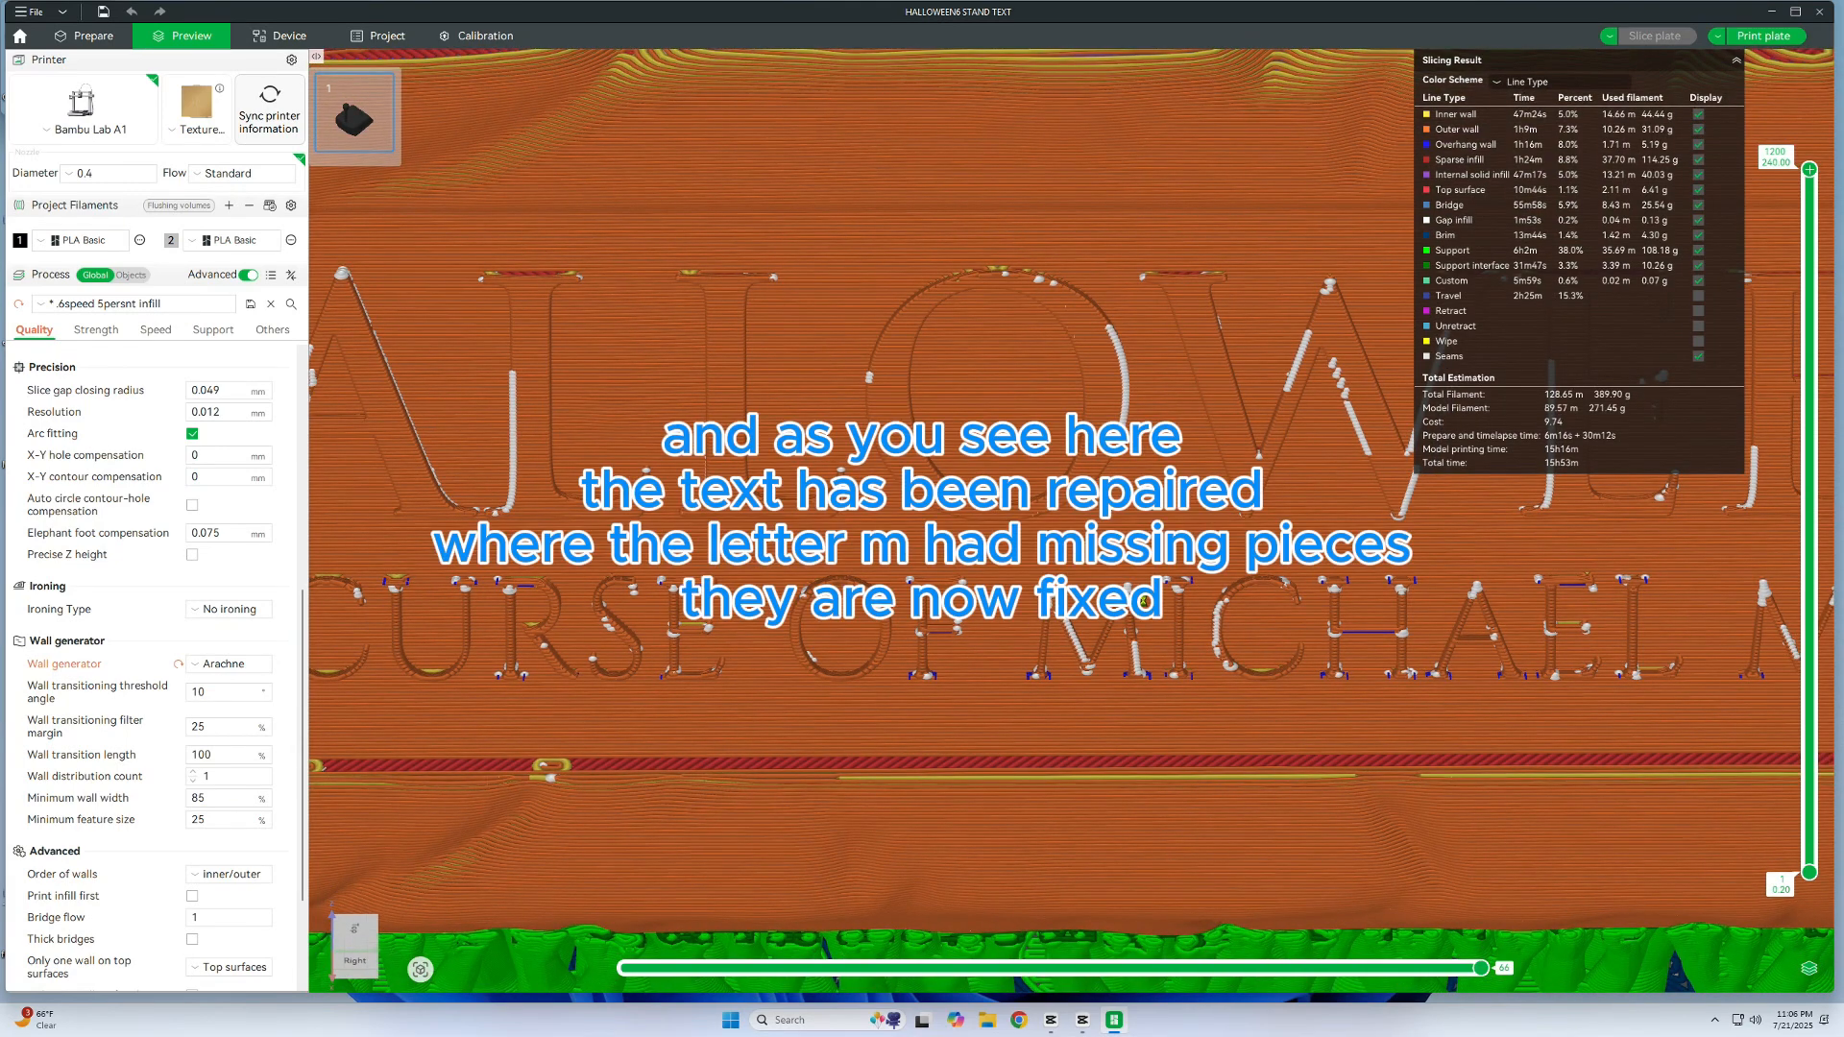
mouse_move(1449, 828)
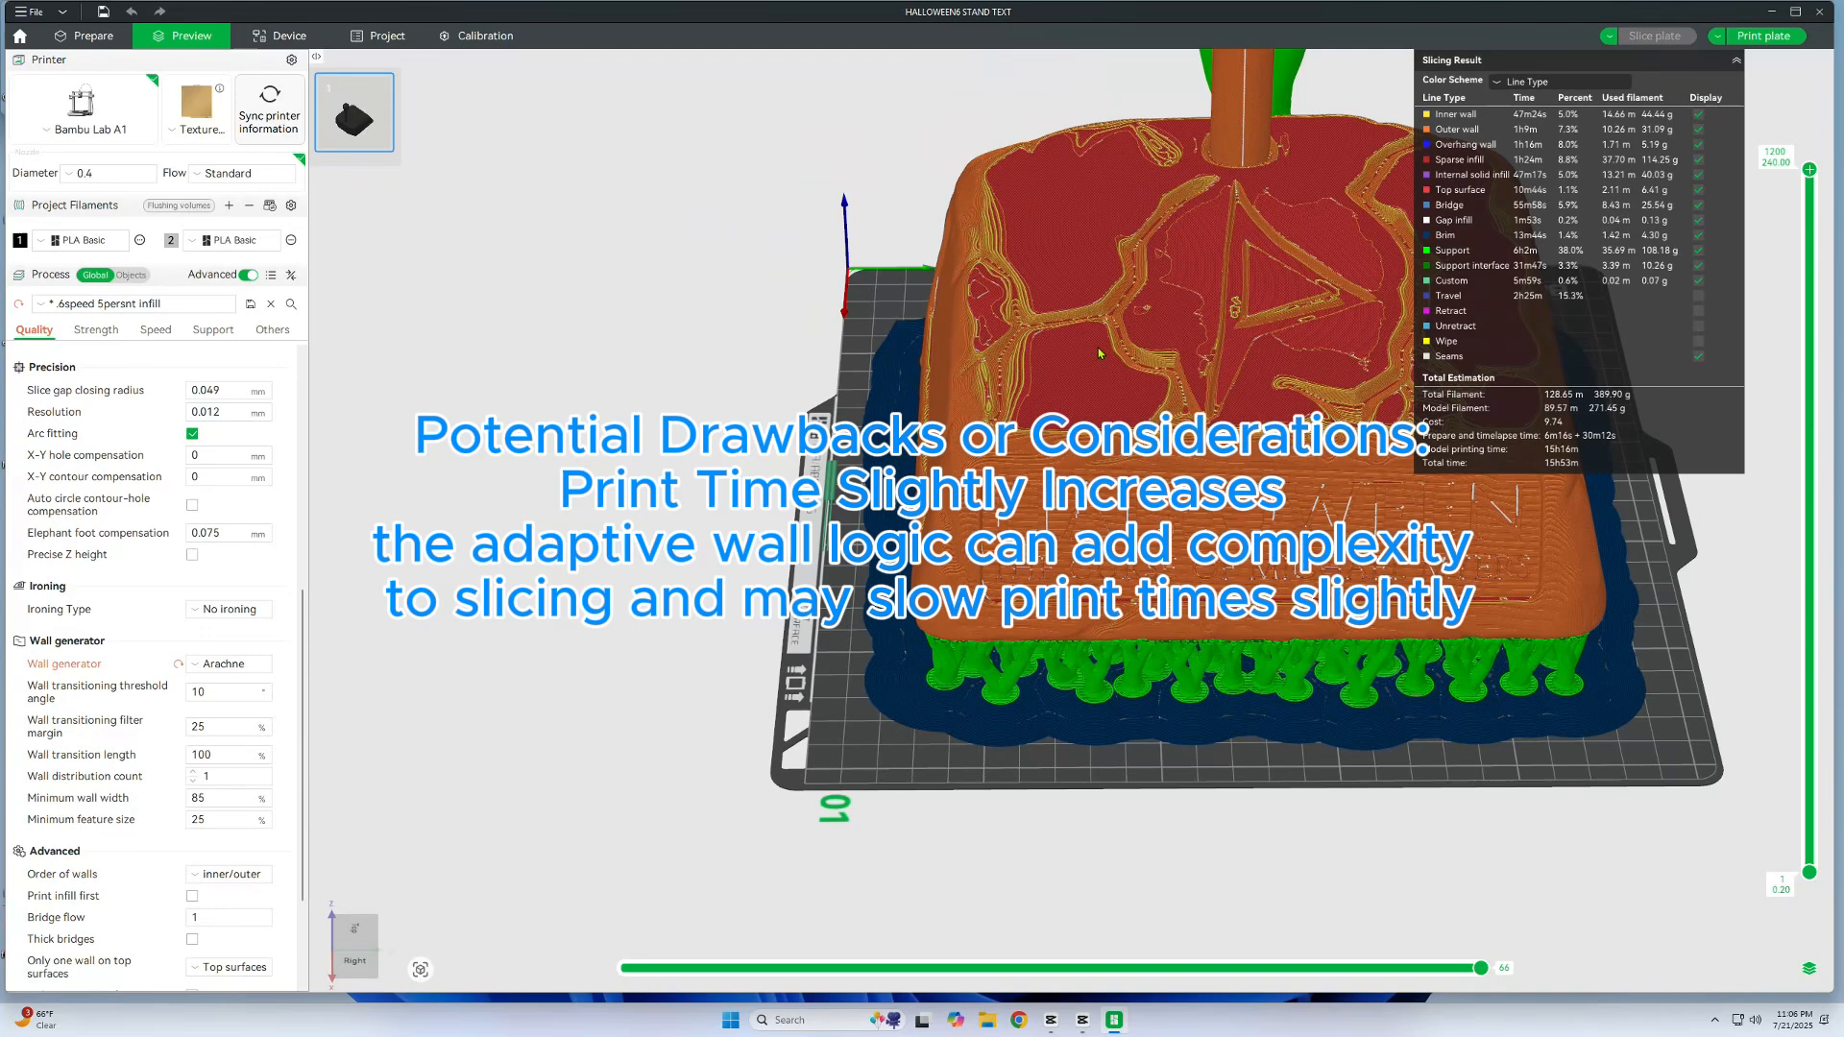
- Back in Prepare, review the Quality settings: 0.6 mm line widths, aligned seams, Arachne walls
click(87, 35)
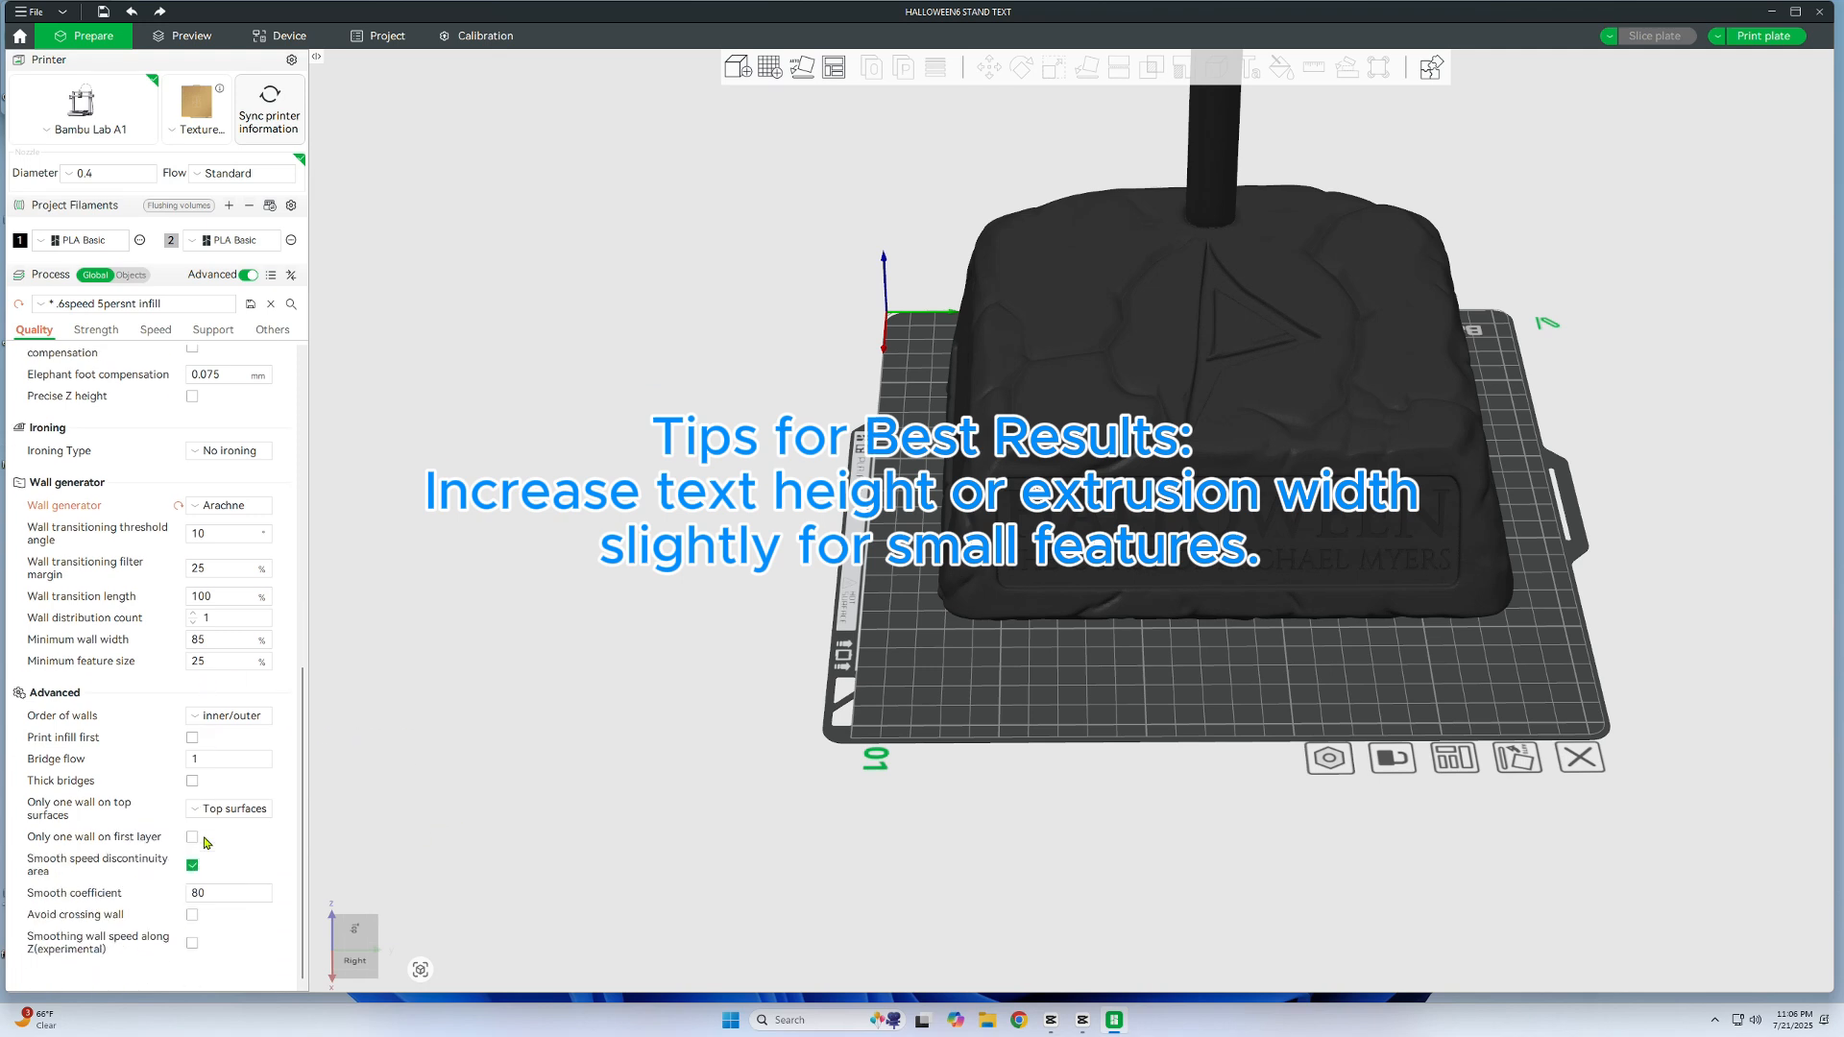
mouse_move(176, 831)
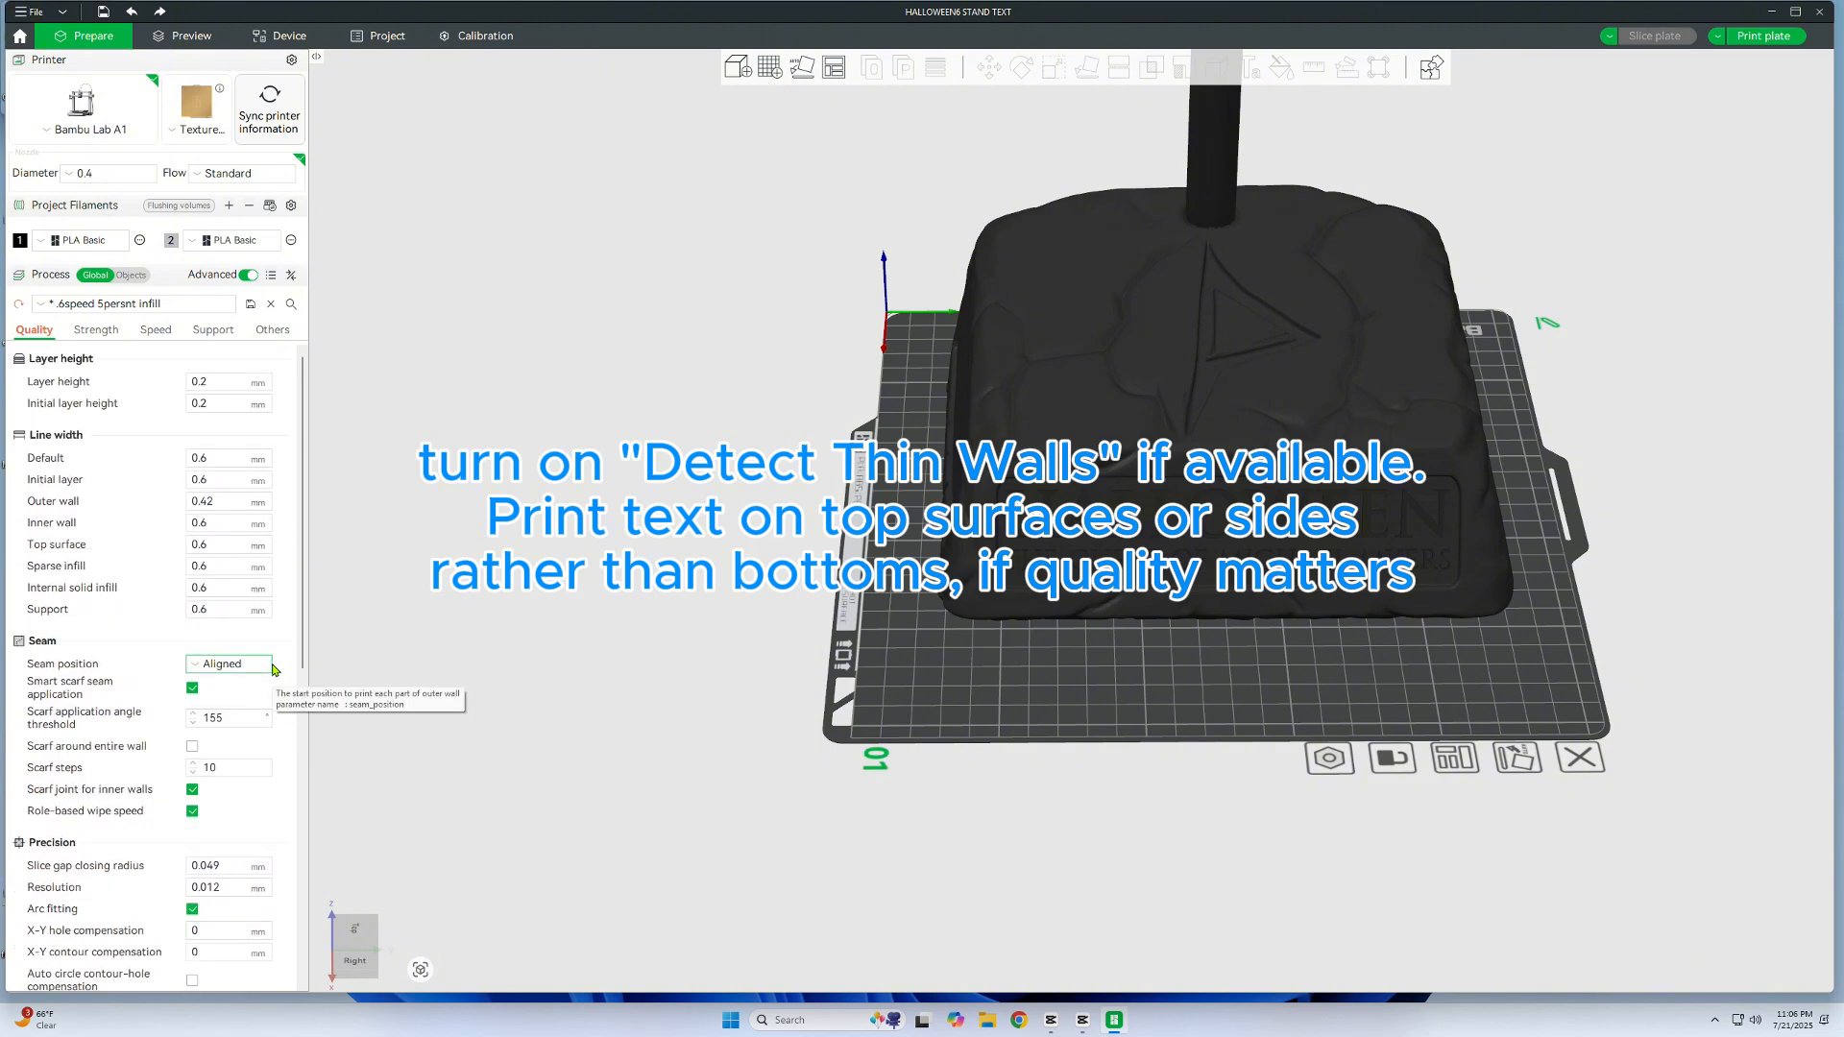
scroll(down, 3)
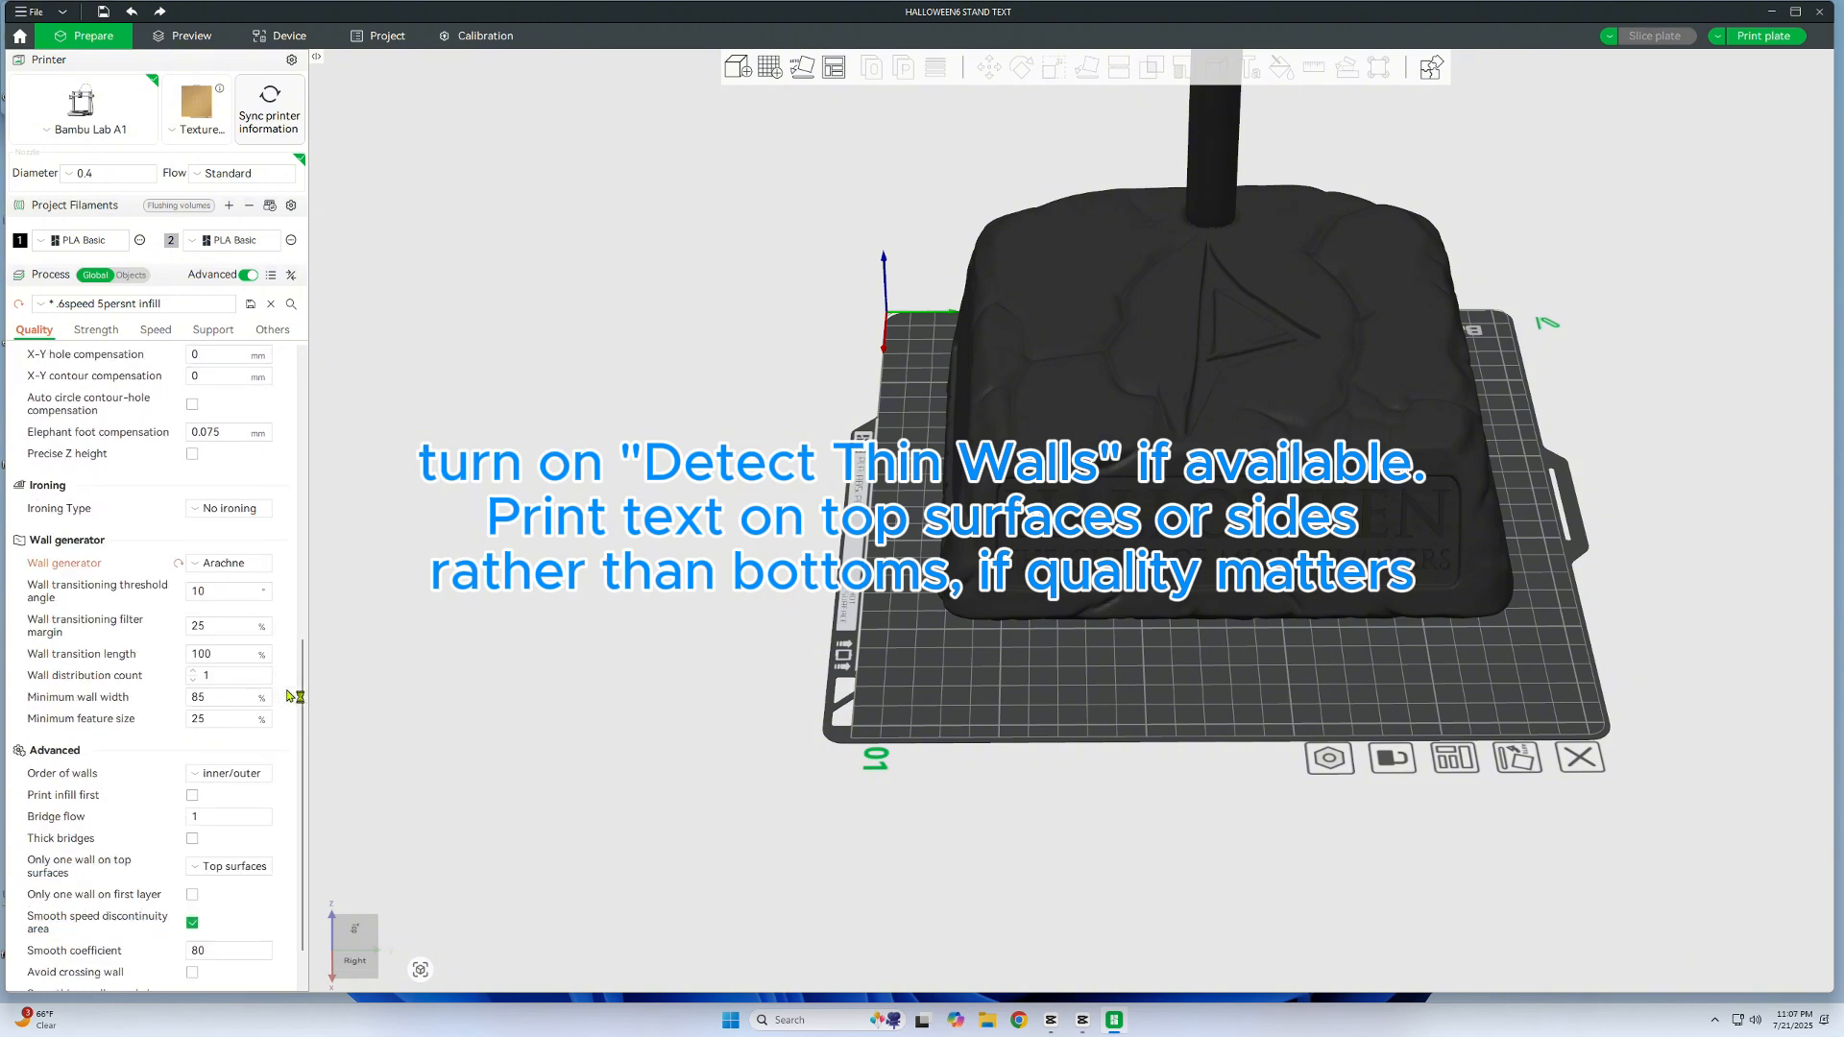